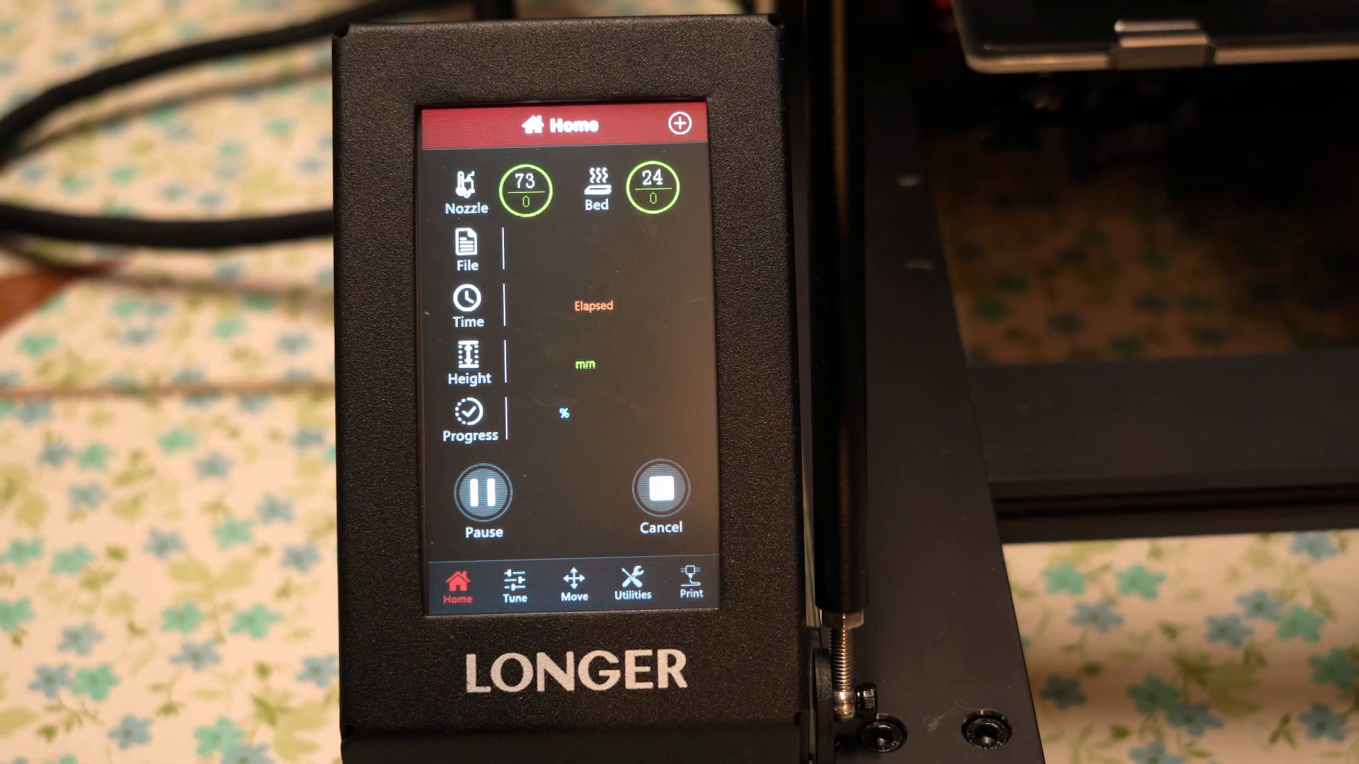
# Step: Set the nozzle target to 200 °C and the heatbed to 50 °C, then return Home
pyautogui.click(466, 188)
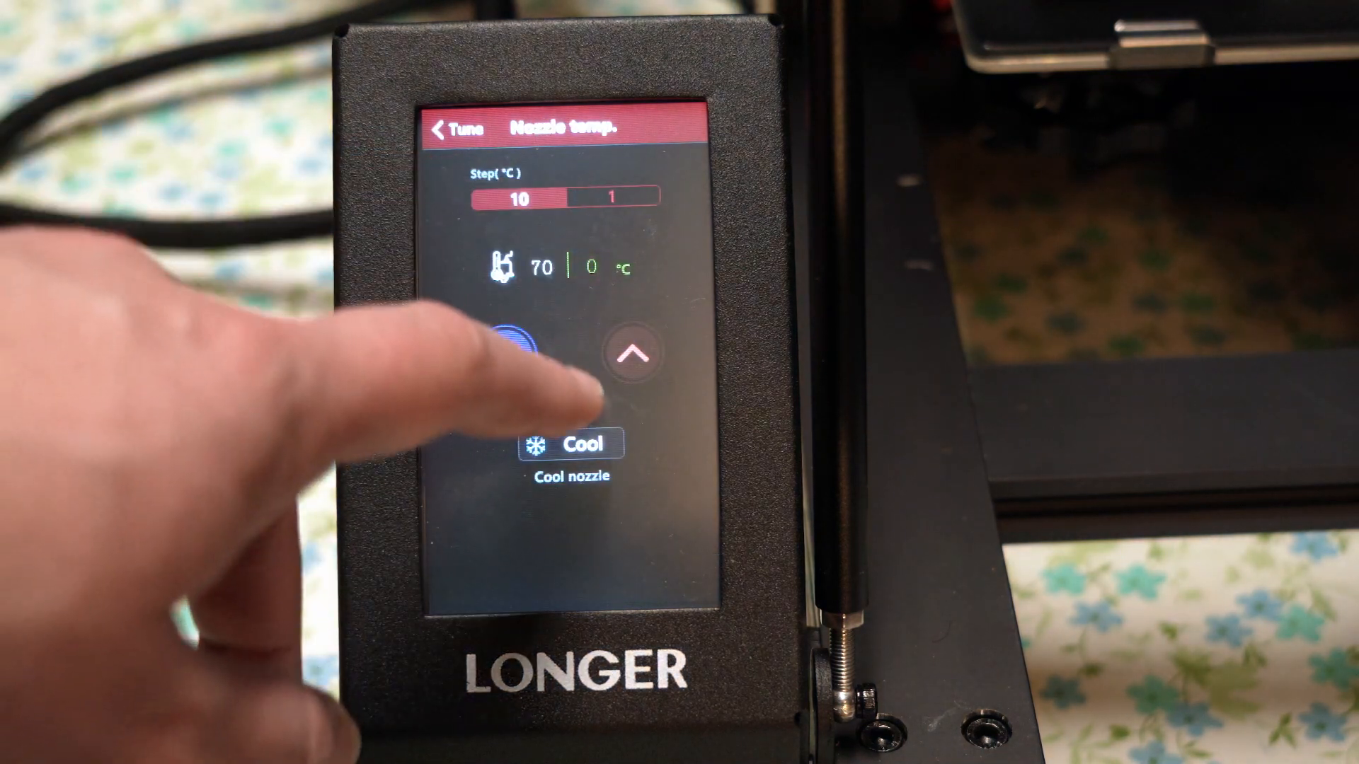
pyautogui.click(632, 354)
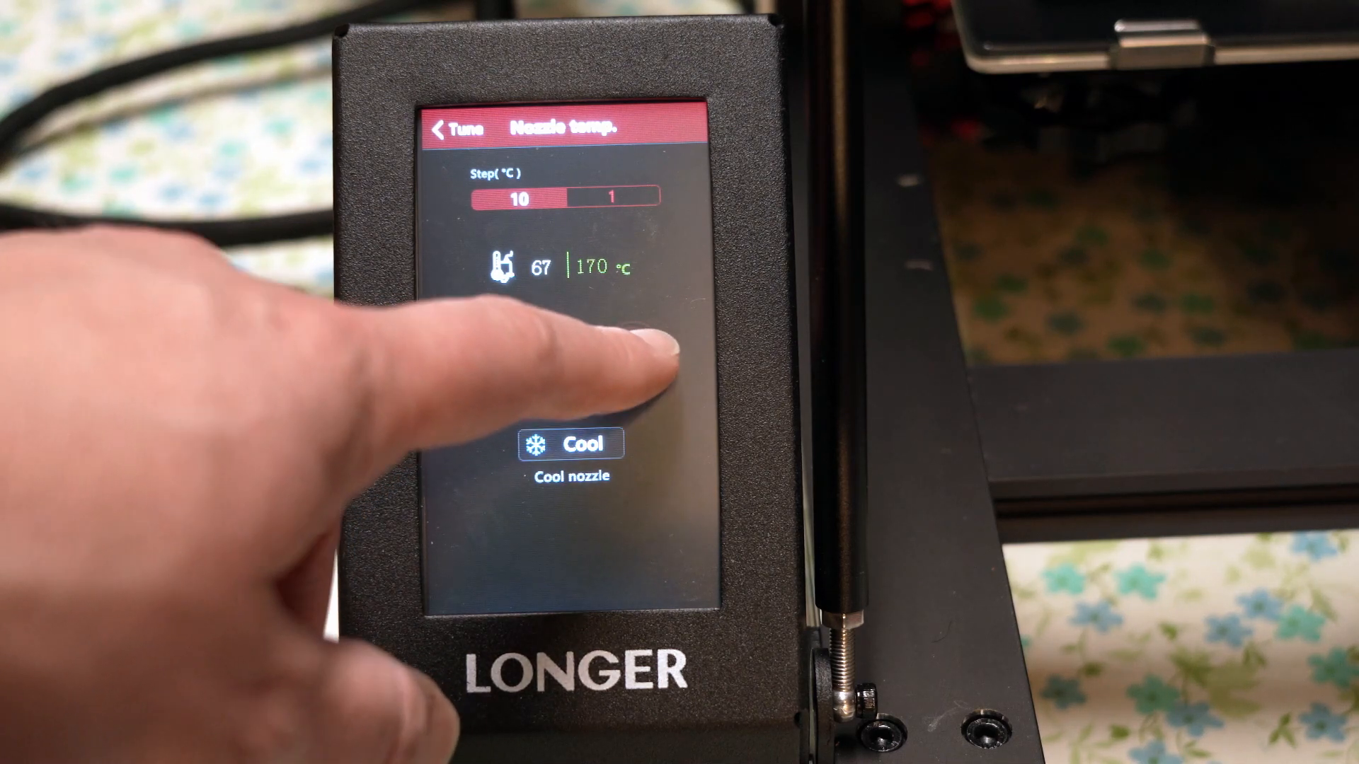
pyautogui.click(632, 355)
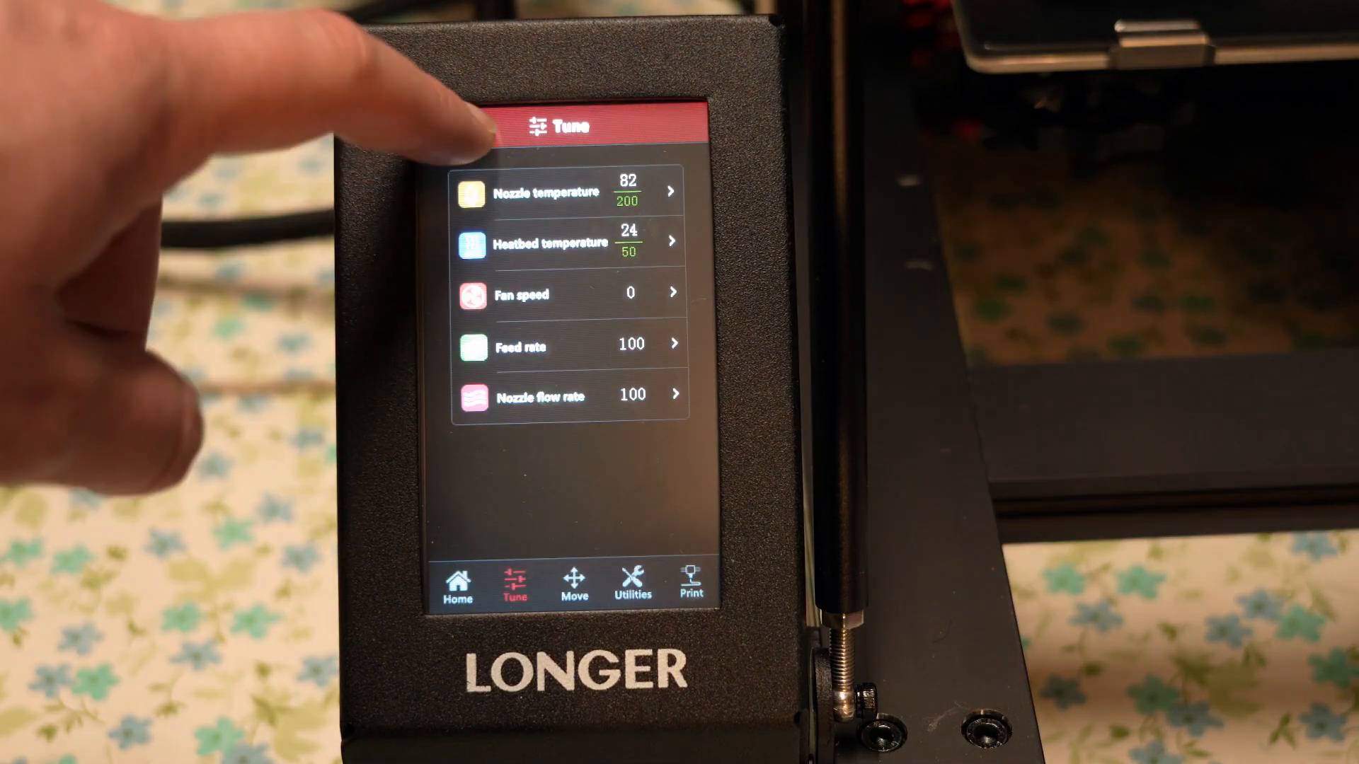
pyautogui.click(456, 584)
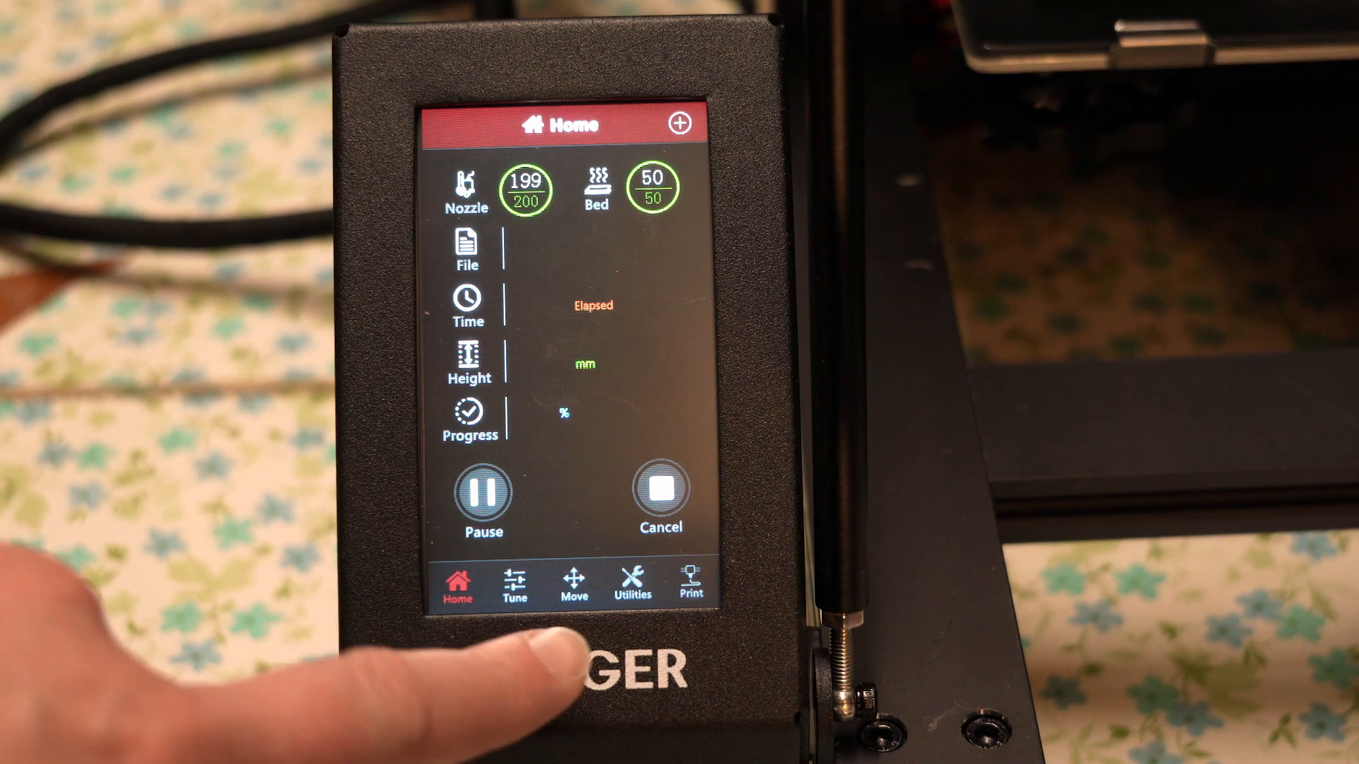
# Step: Jog the bed out along Y in 10 mm moves using the Move controls
pyautogui.click(574, 580)
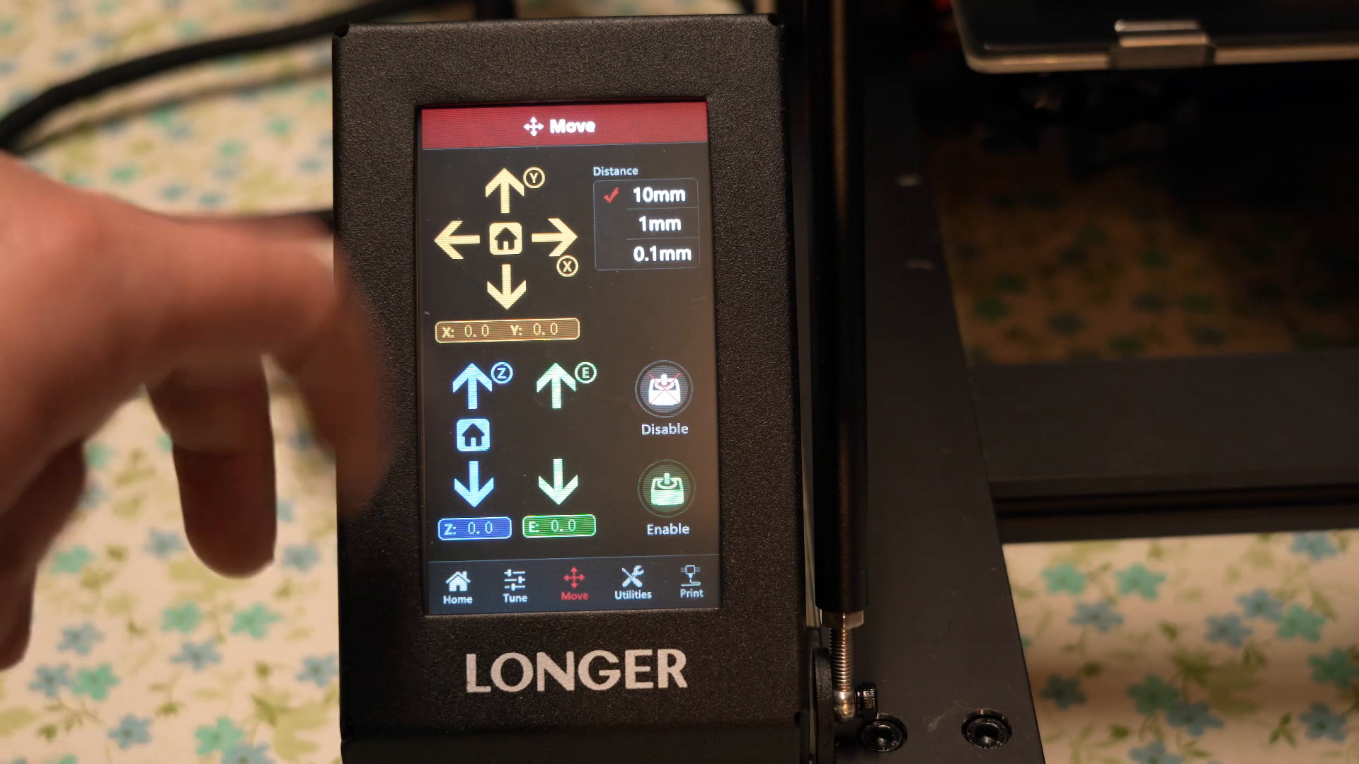
pyautogui.click(504, 187)
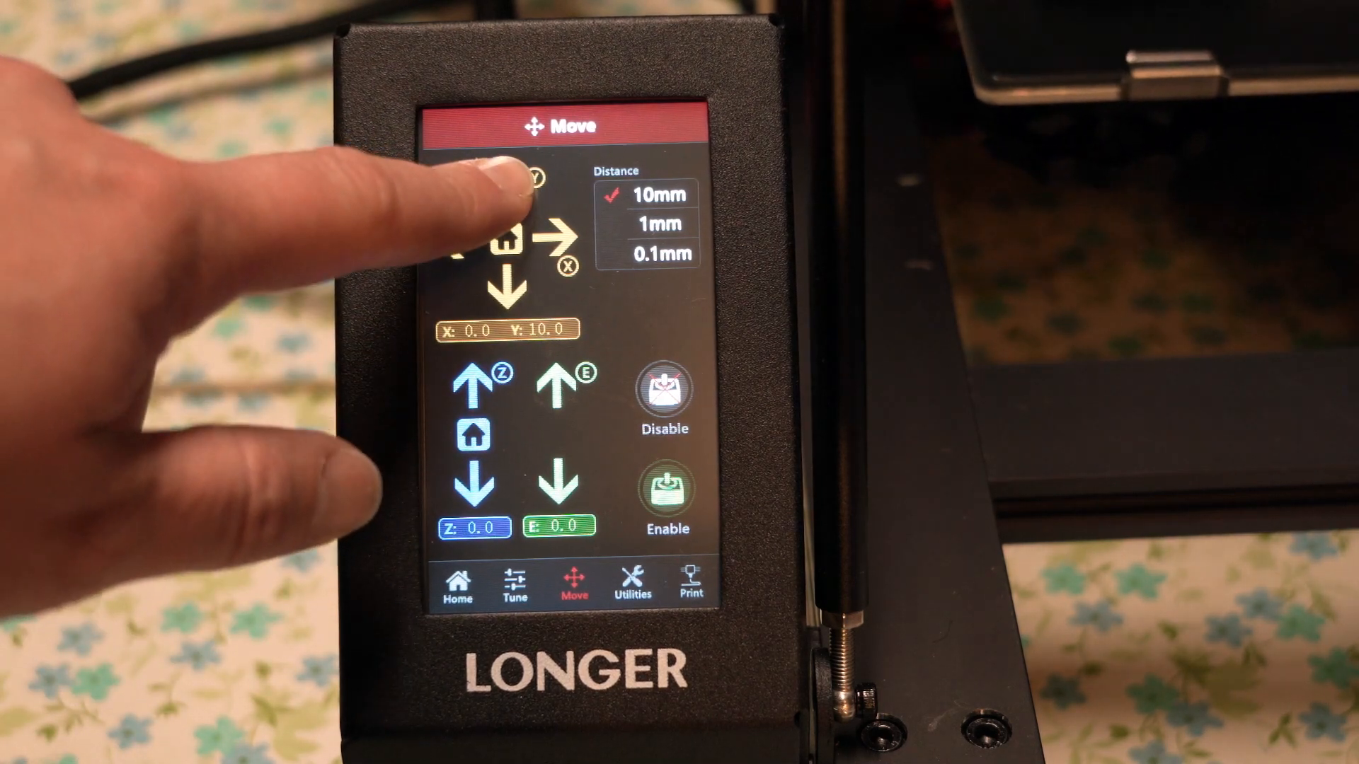
pyautogui.click(507, 187)
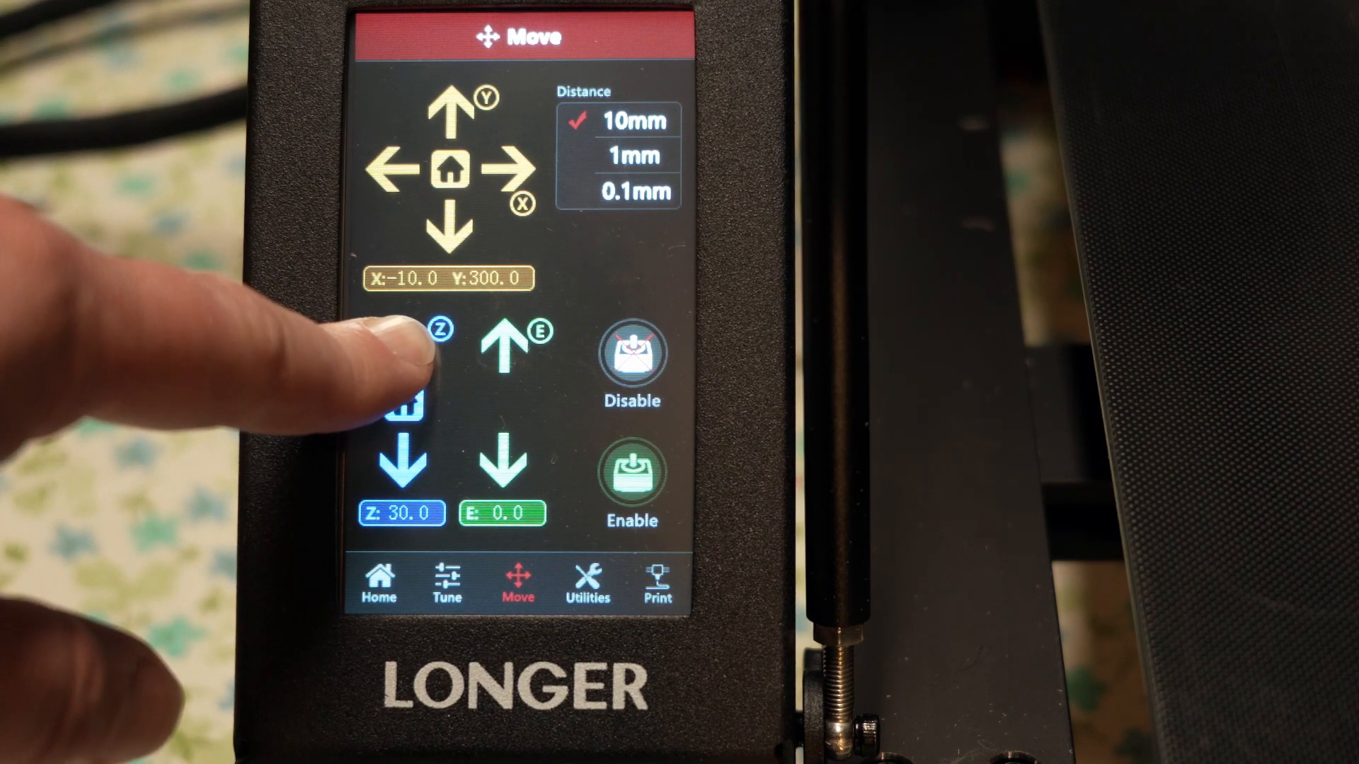
# Step: Raise the nozzle another 10 mm so Z reads 40 mm for wiping
pyautogui.click(400, 347)
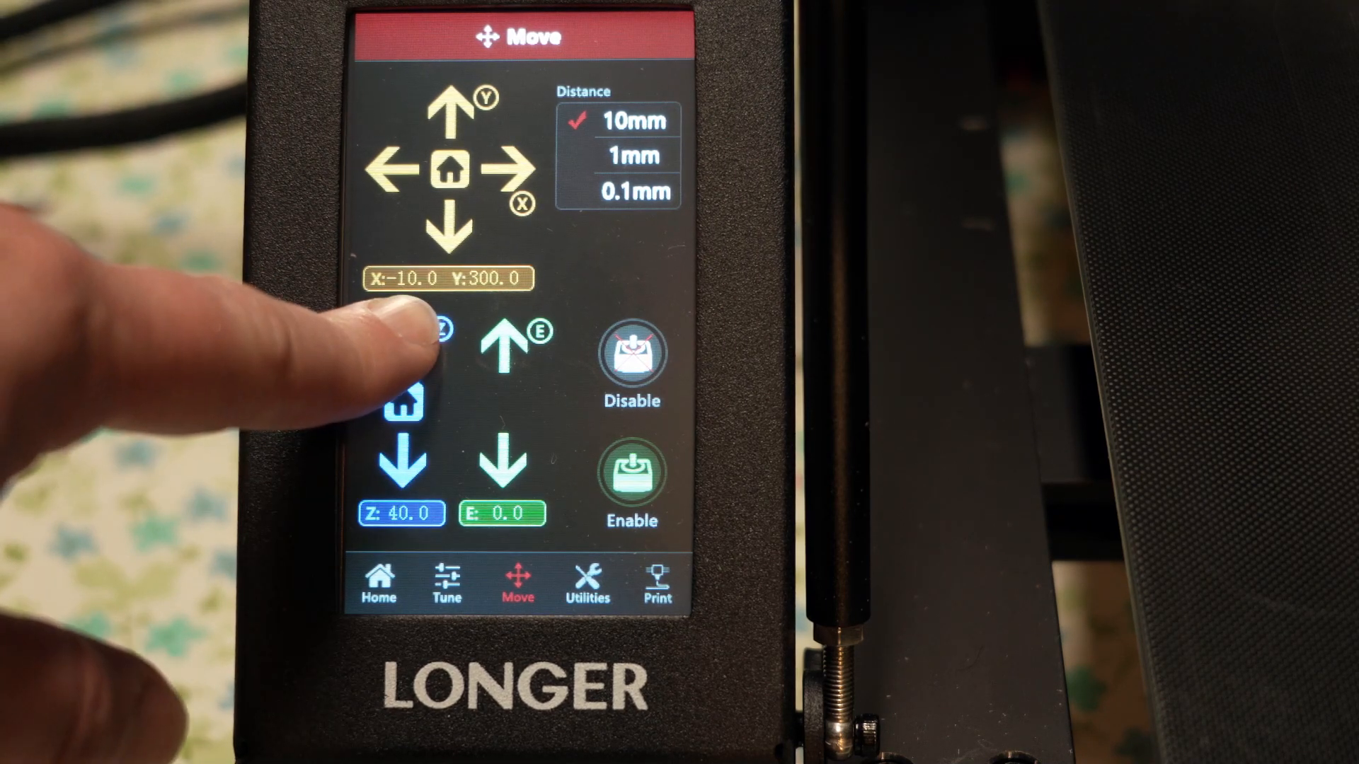